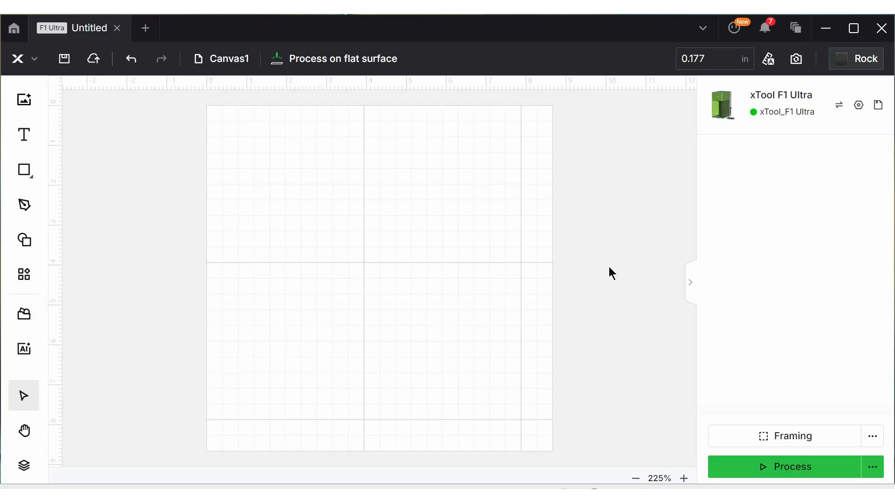
mouse_move(748, 108)
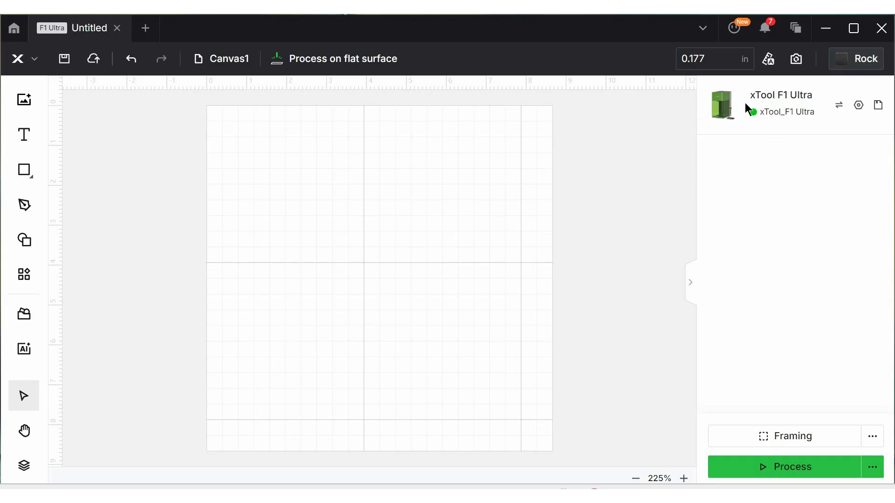
mouse_move(694, 189)
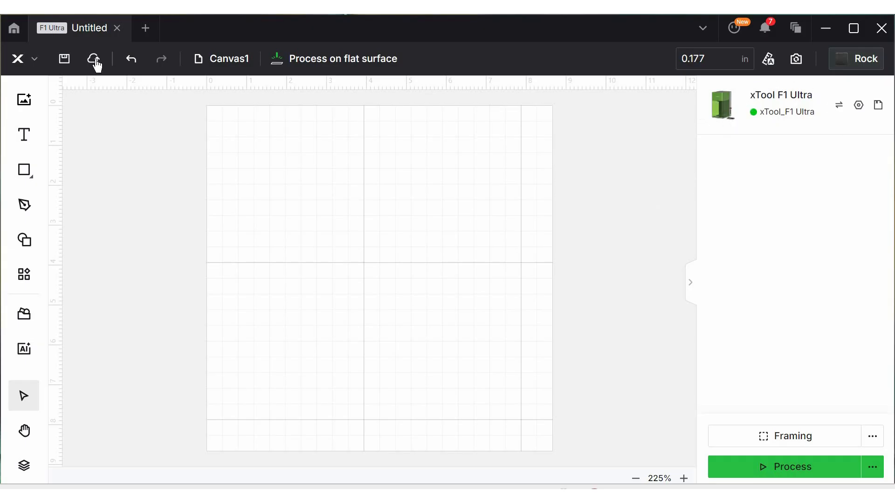
mouse_move(342, 59)
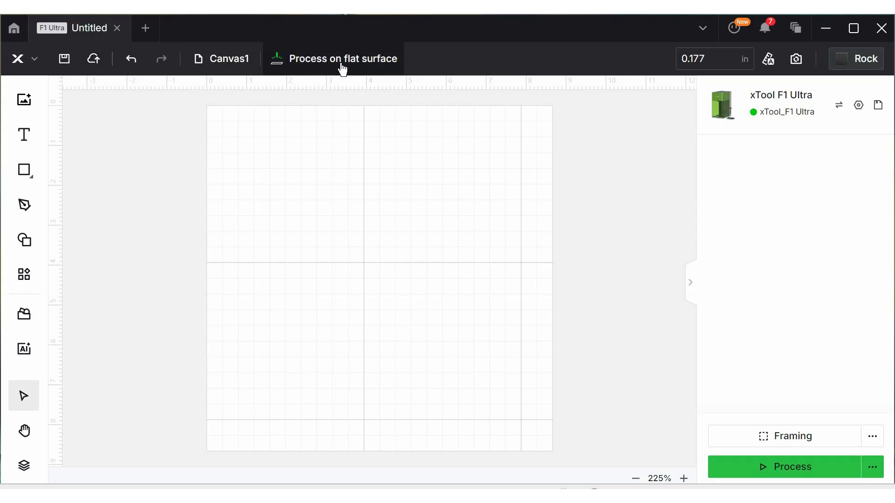
Change the processing mode from flat surface to Embossment
click(342, 57)
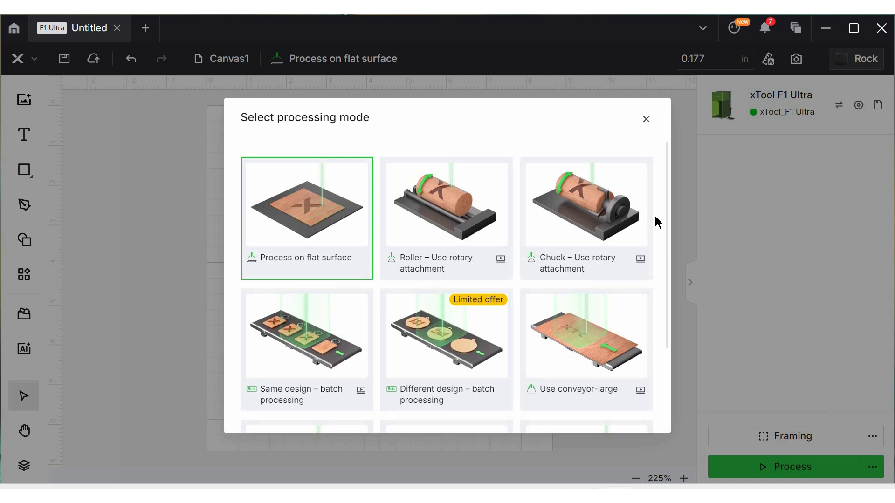
mouse_move(657, 223)
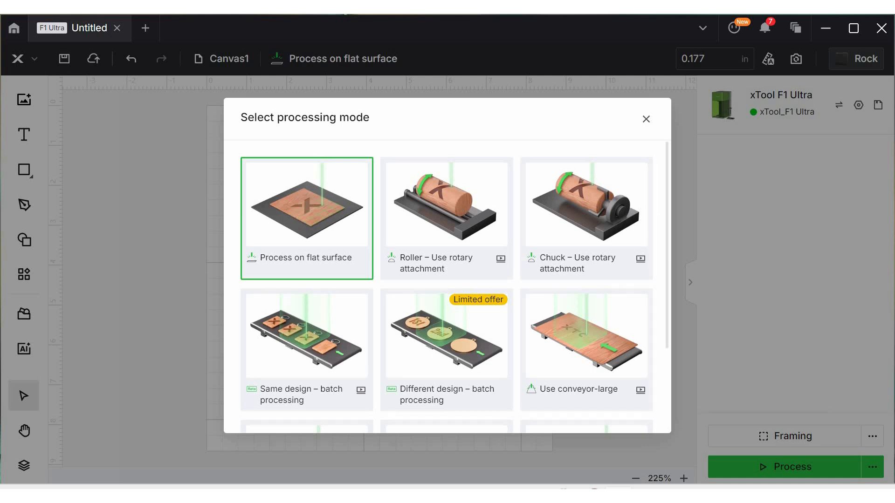
scroll(down, 3)
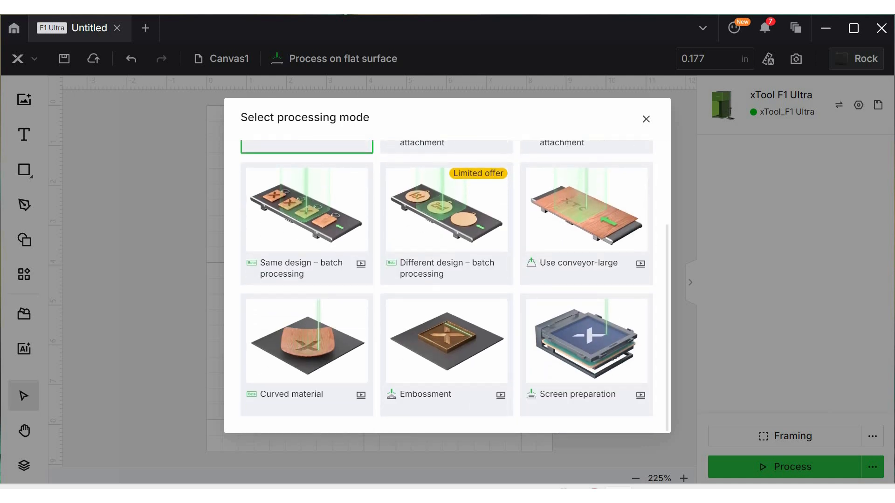
mouse_move(465, 366)
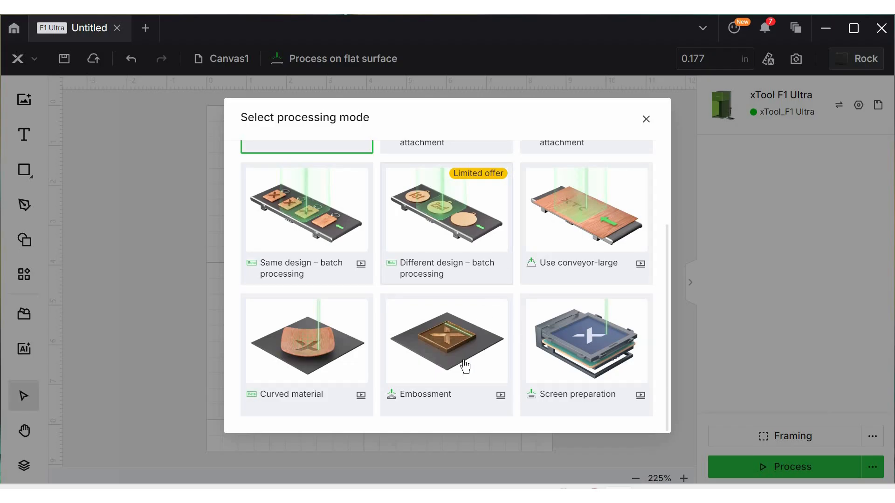
mouse_move(464, 365)
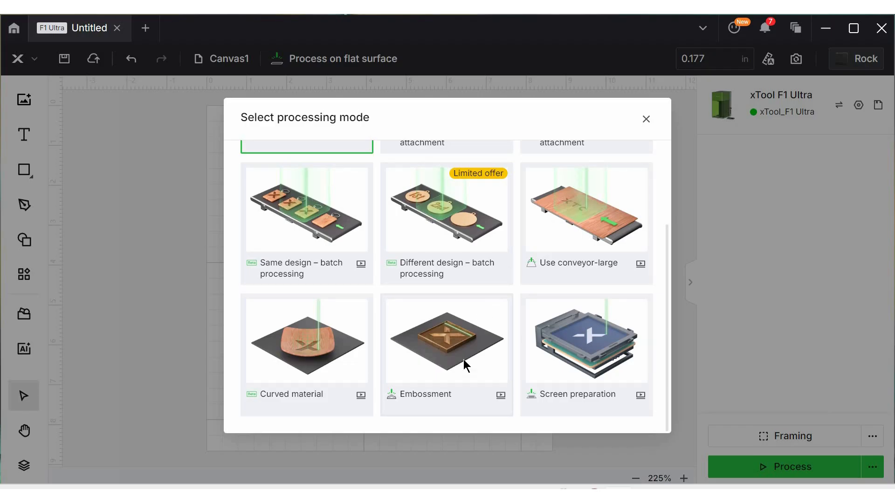
click(446, 340)
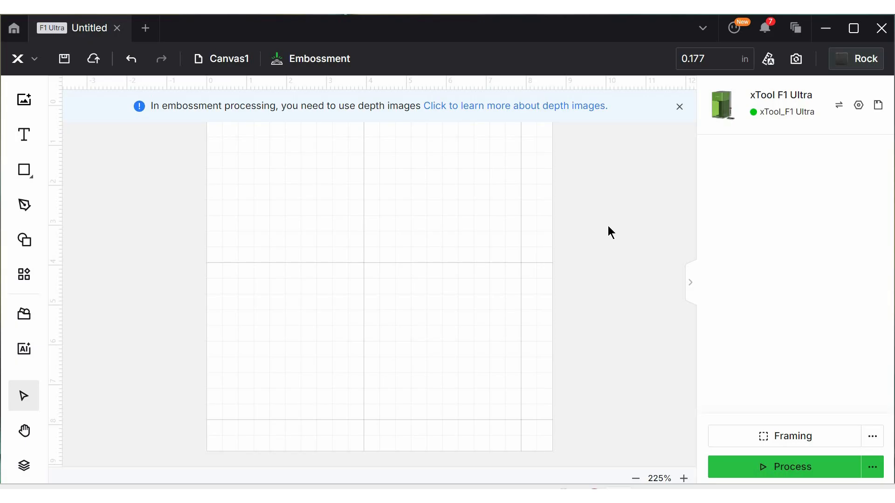
mouse_move(565, 186)
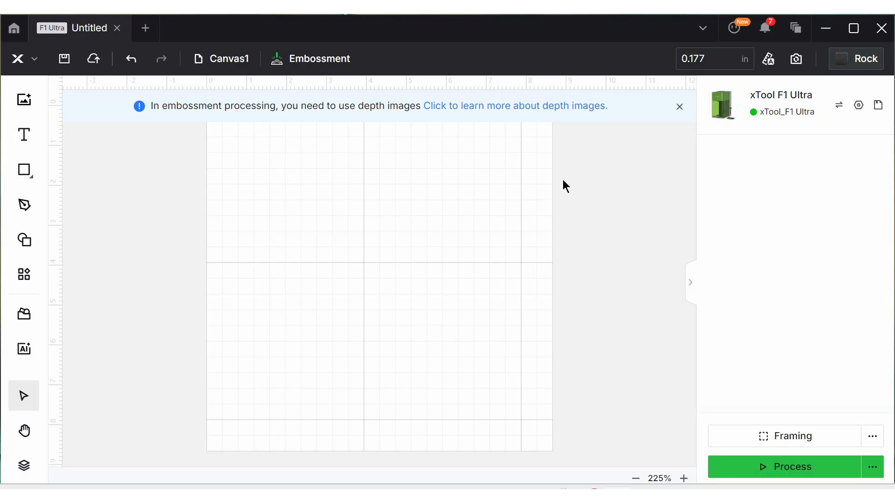
mouse_move(598, 172)
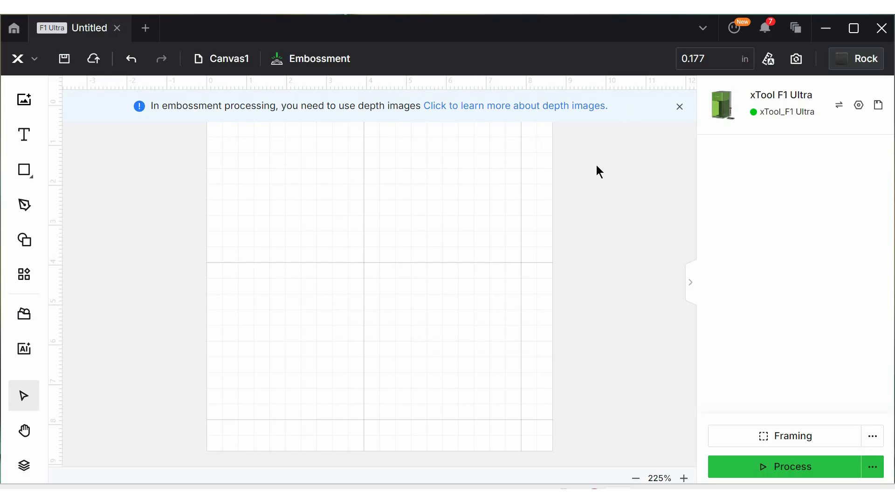
mouse_move(644, 134)
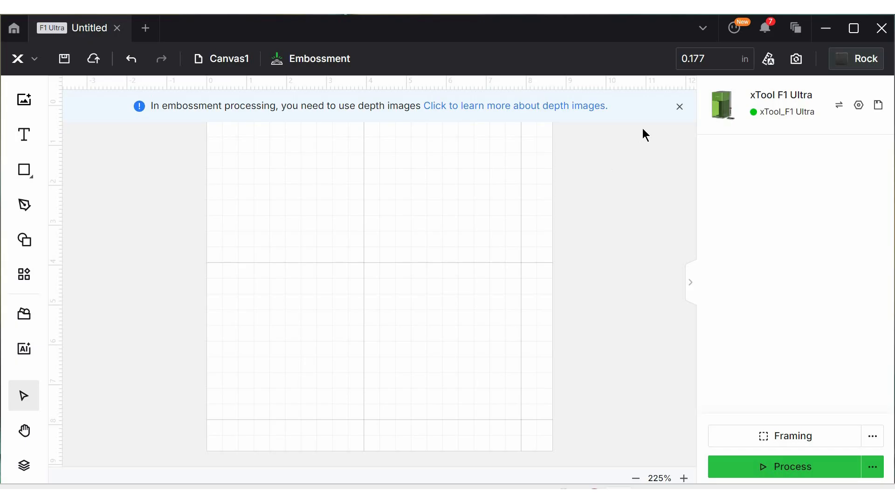
Dismiss the depth-image notice and confirm Rock as the material
click(679, 107)
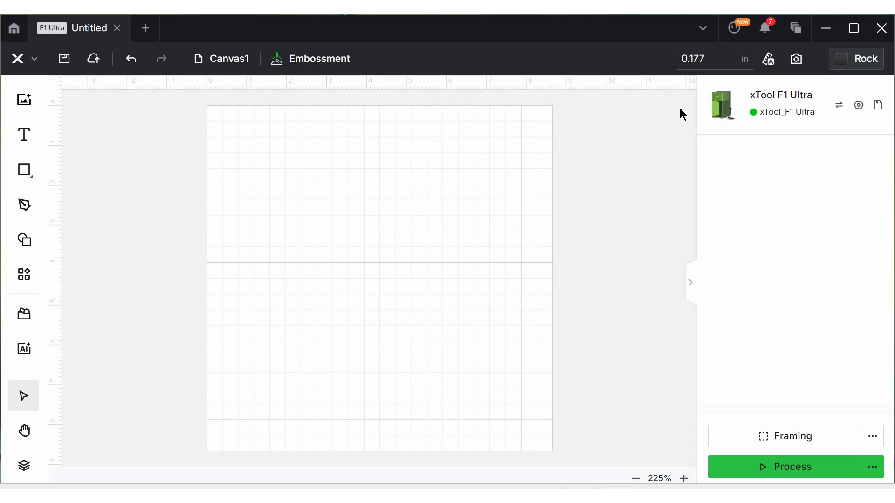
click(856, 57)
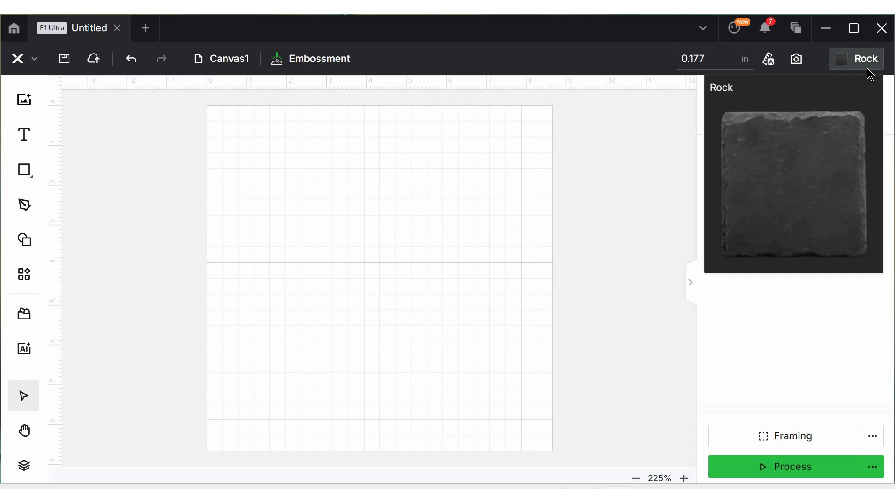
click(866, 58)
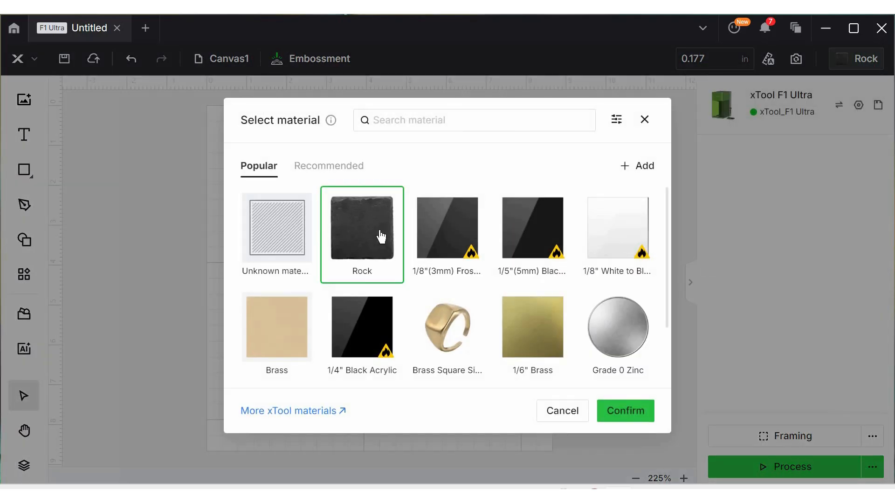
mouse_move(625, 411)
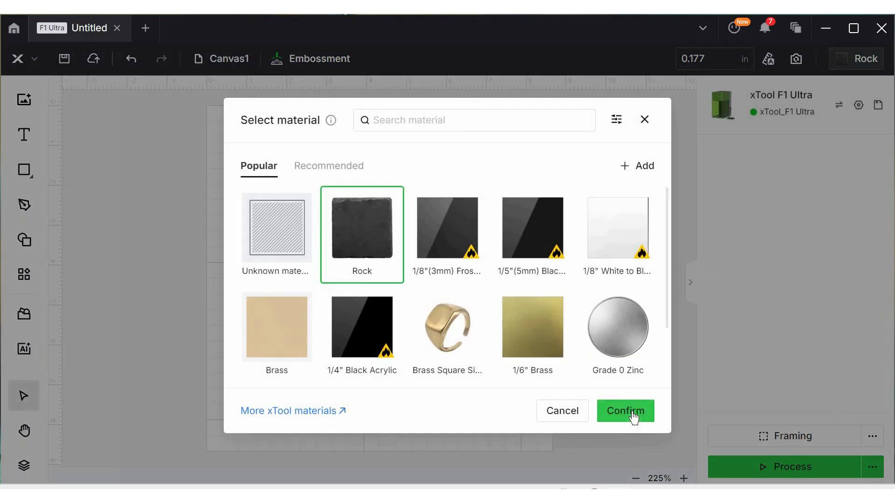
click(625, 411)
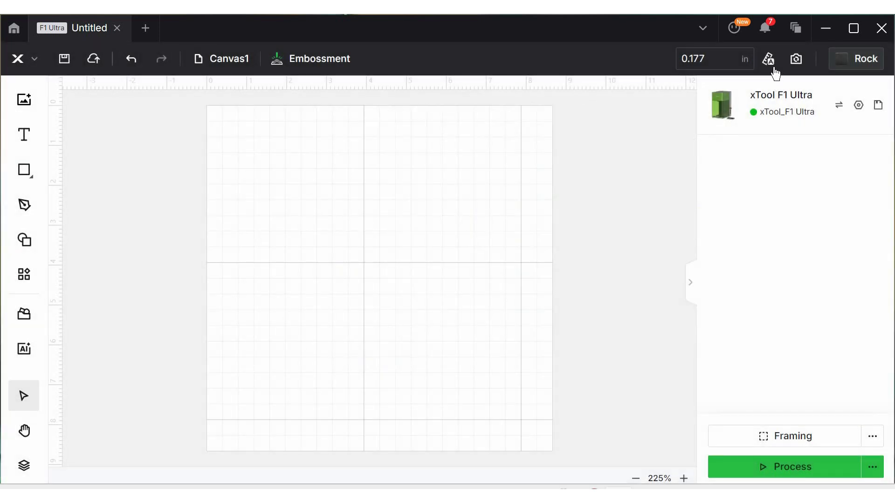
Auto-measure the slate thickness (1.016 in) and capture the bed camera image
click(768, 59)
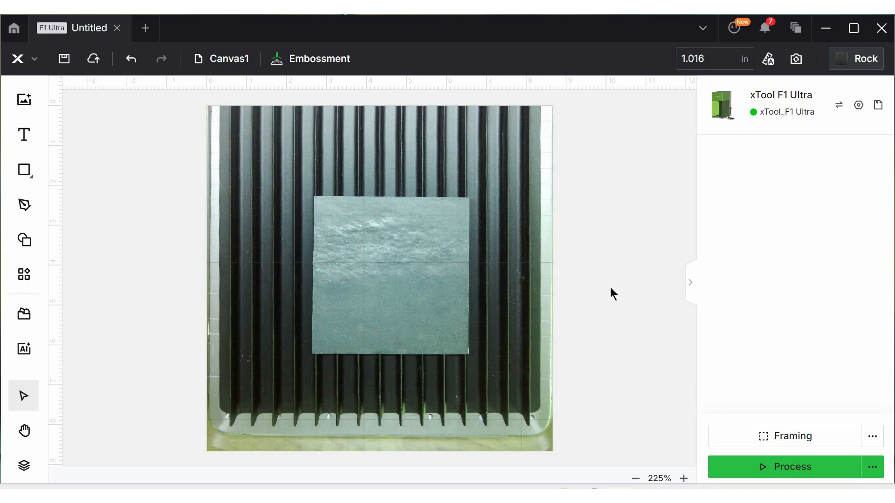
mouse_move(157, 214)
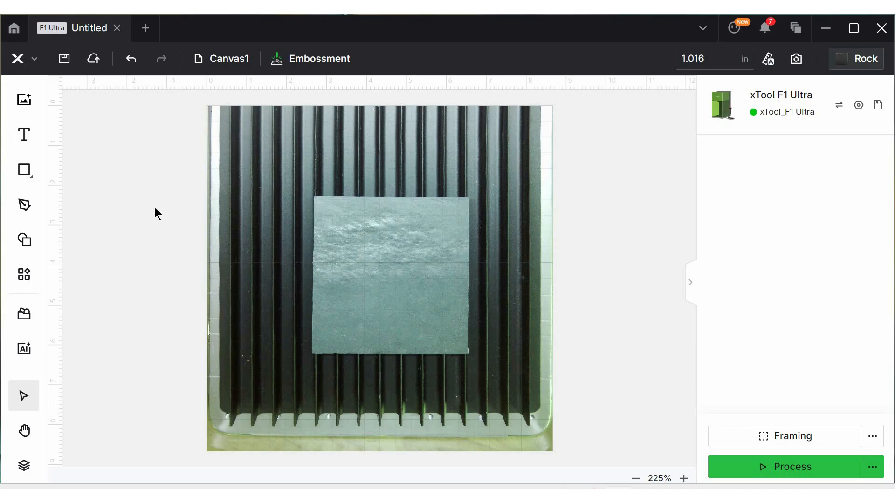
mouse_move(24, 100)
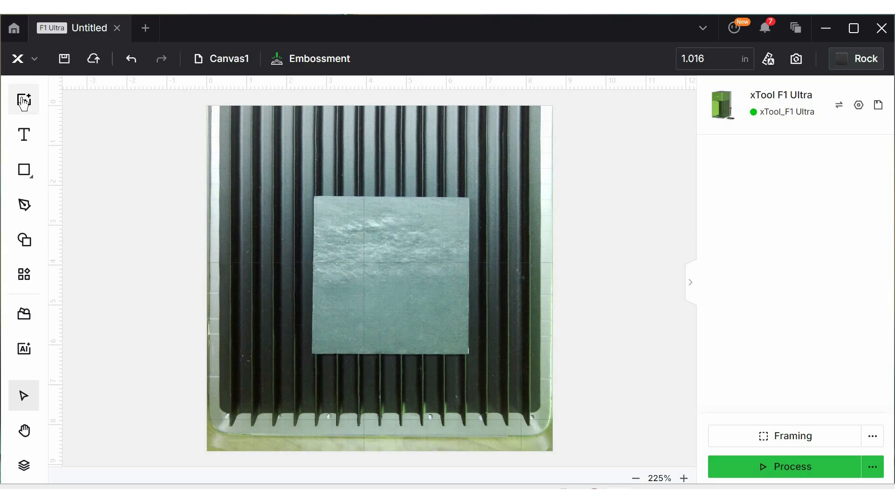
mouse_move(24, 349)
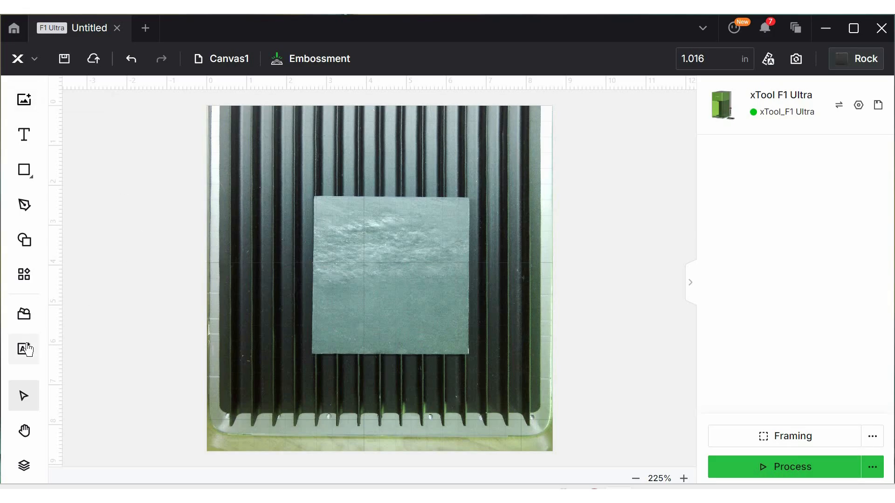
click(25, 350)
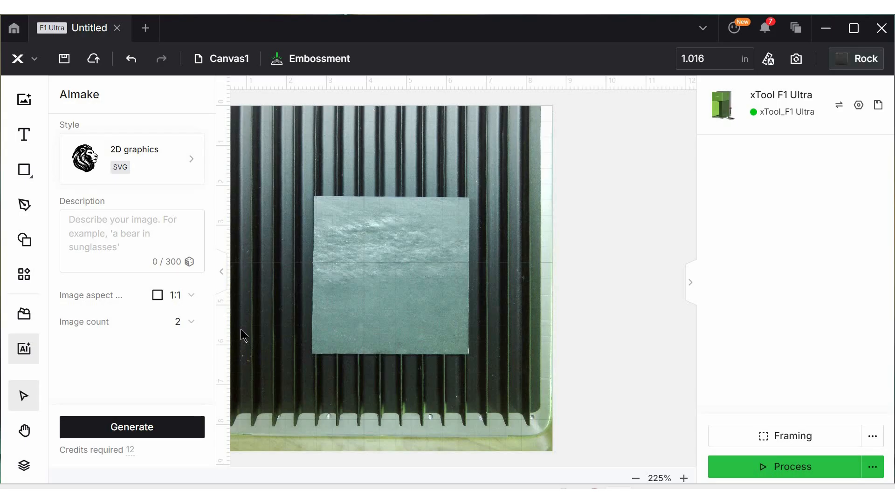
mouse_move(142, 347)
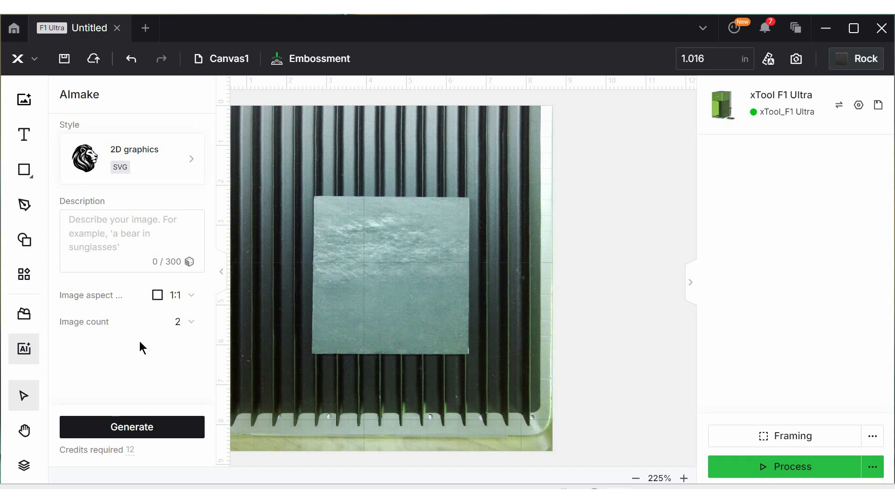
click(222, 271)
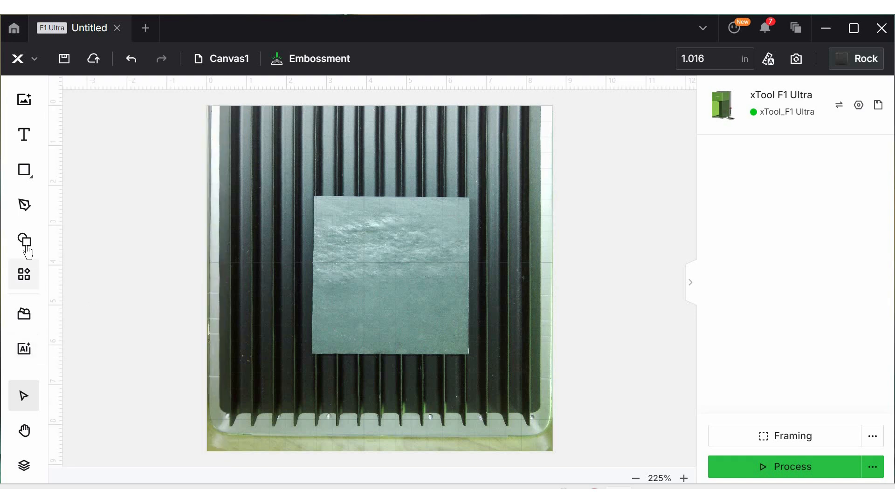
Place the rooster design from the Shape library's Embossment category onto the slate
click(23, 240)
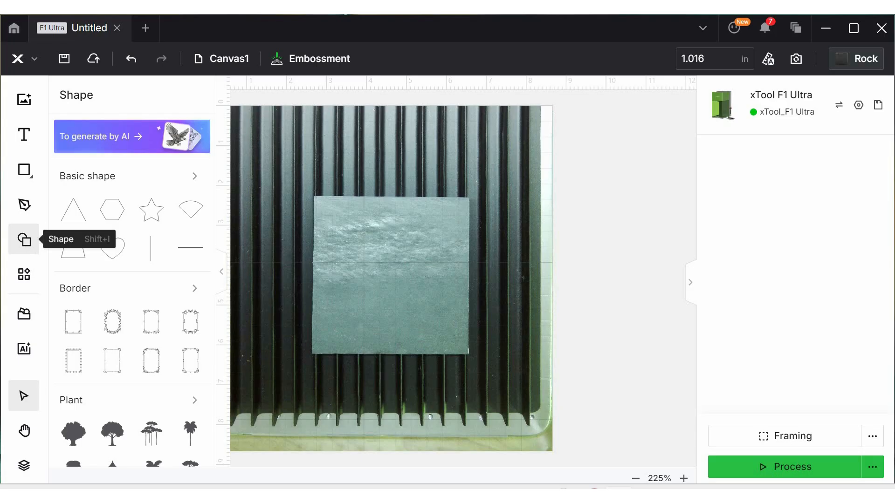
scroll(down, 3)
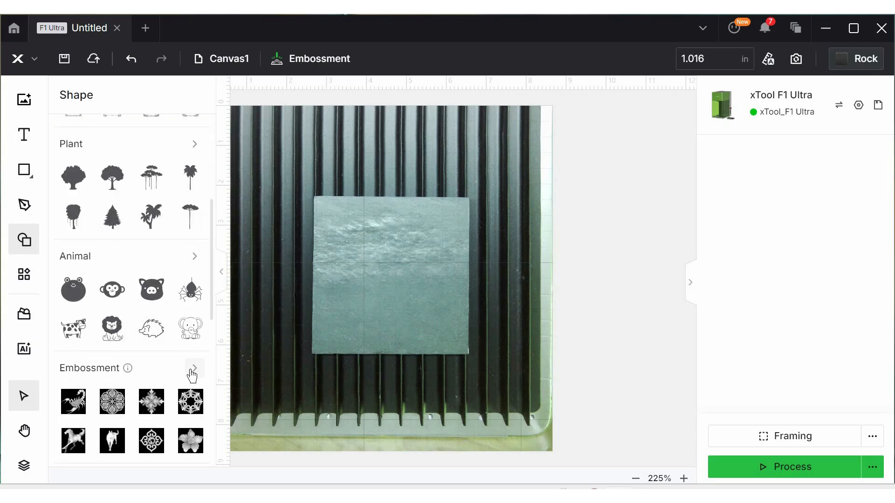
click(193, 368)
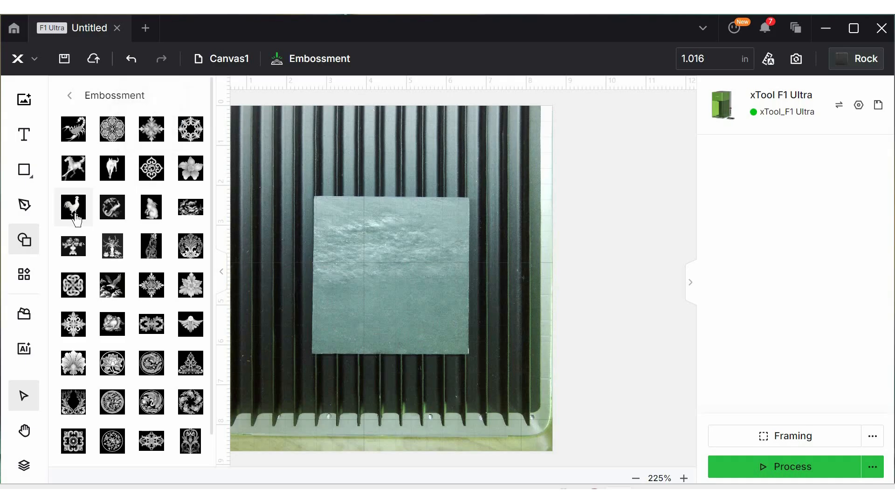
click(73, 207)
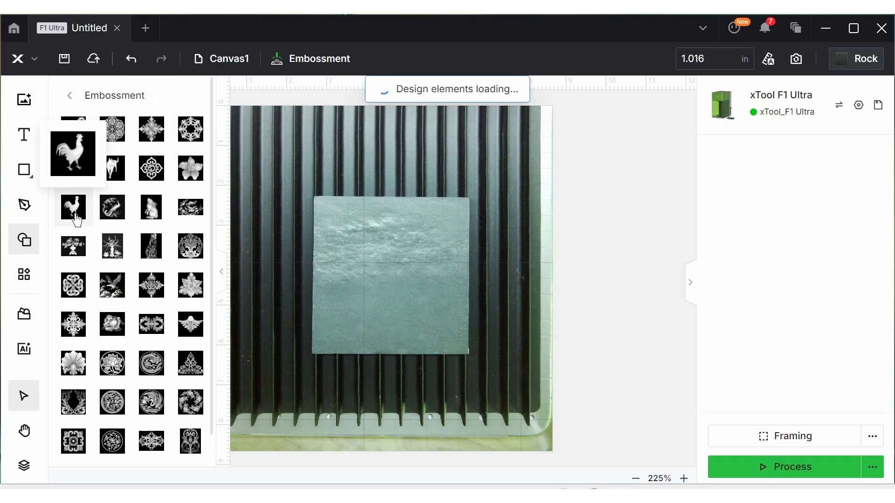
click(73, 207)
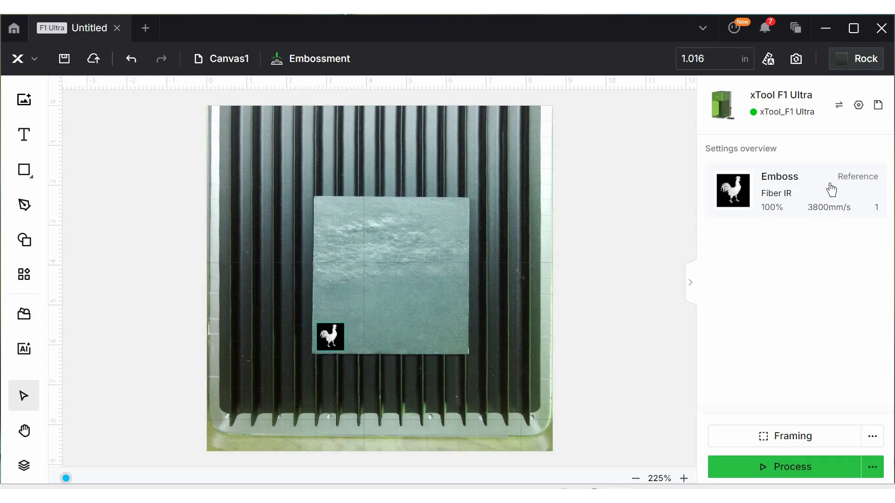
Review the rooster's Emboss Fiber IR settings: 256 layers, 100% power, 3800 mm/s
click(329, 336)
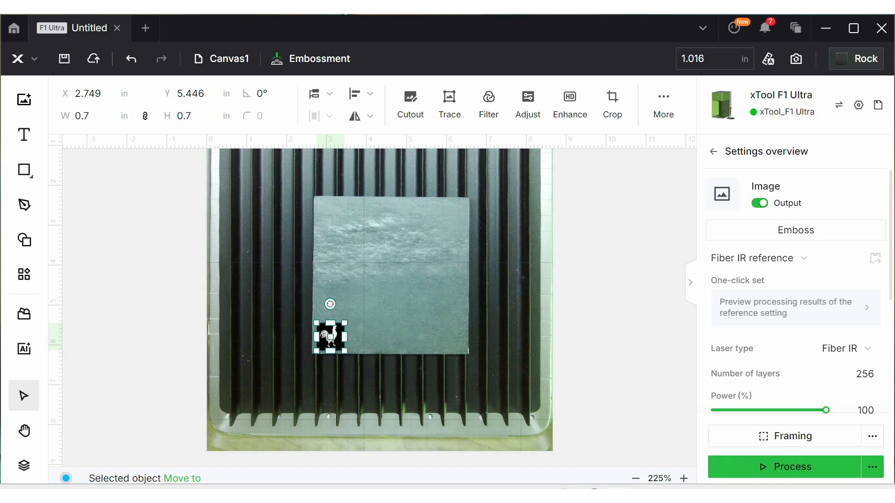
scroll(down, 3)
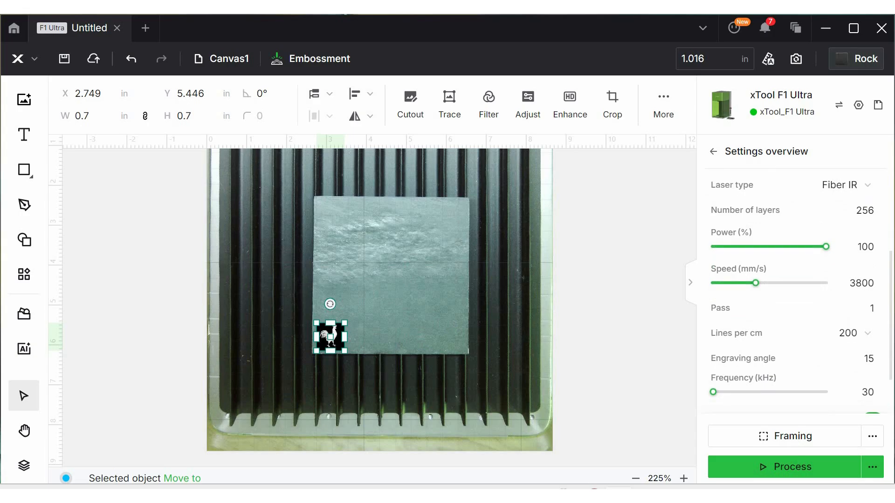
click(864, 210)
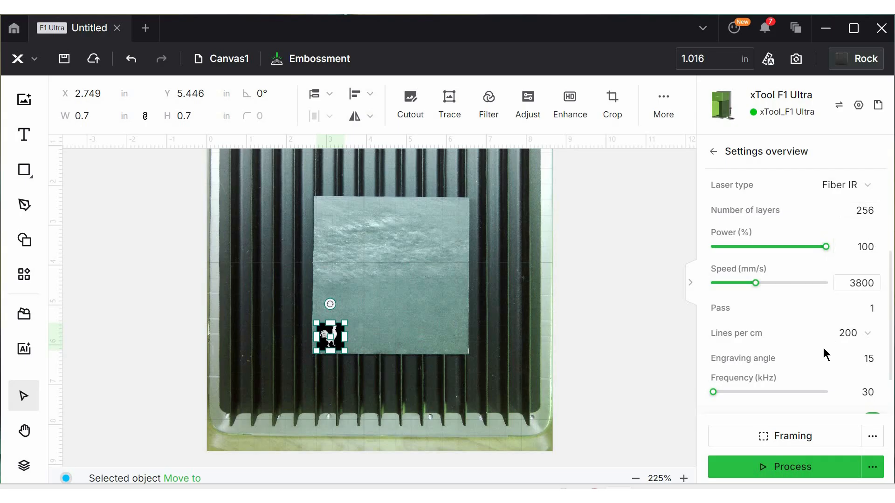
scroll(down, 3)
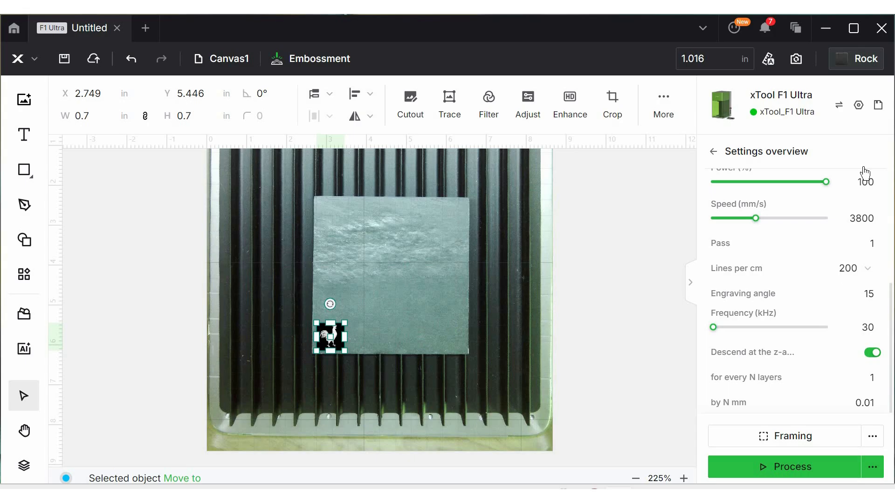
mouse_move(841, 398)
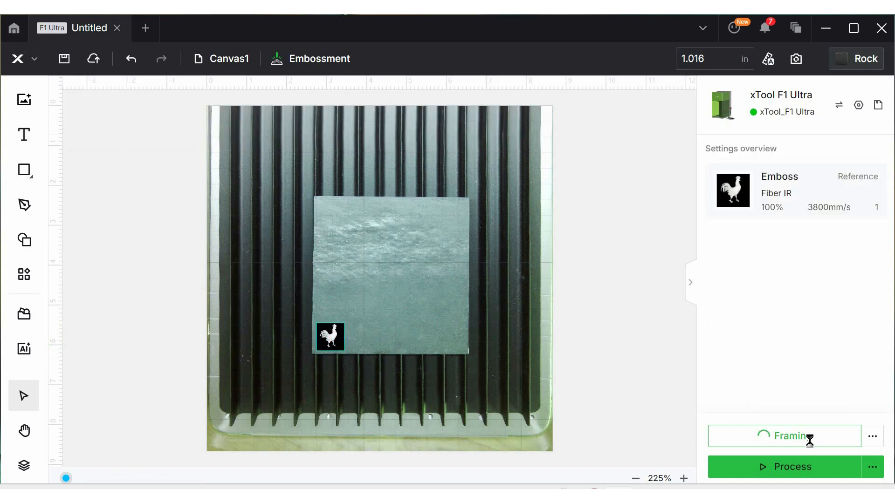
Frame the rooster on the slate, enable Evade smoke, and send the job to process preview
click(785, 436)
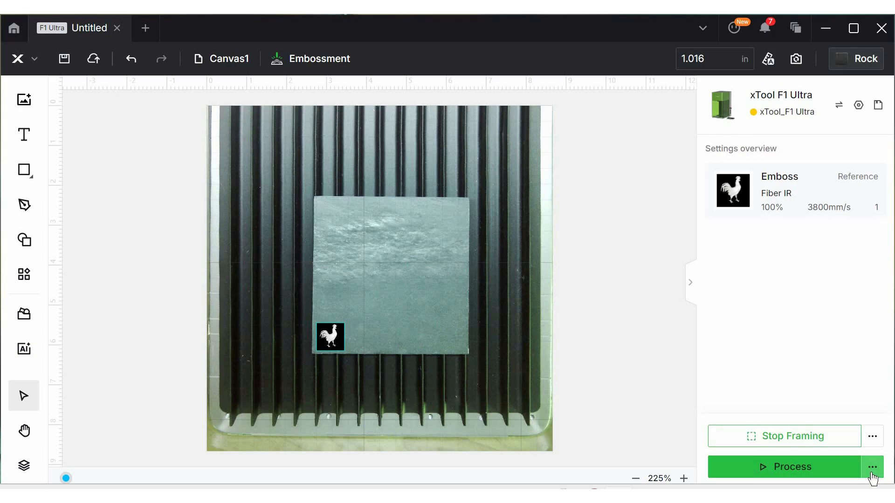
click(872, 467)
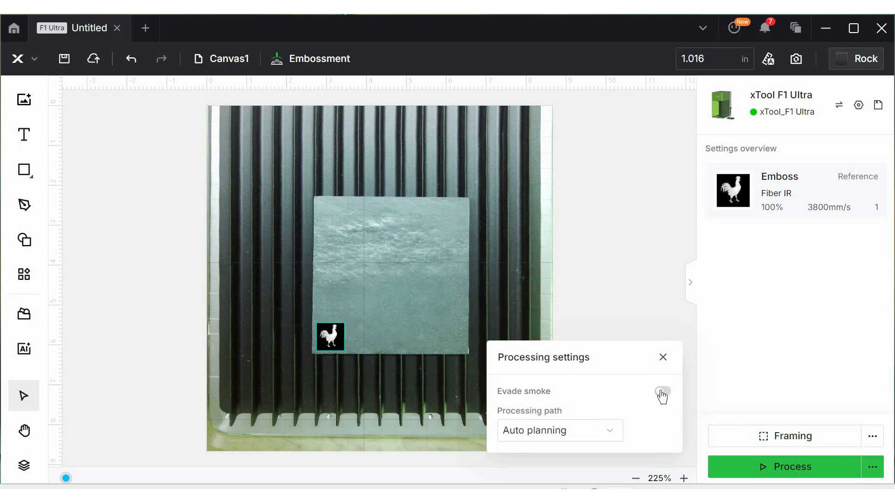
click(662, 394)
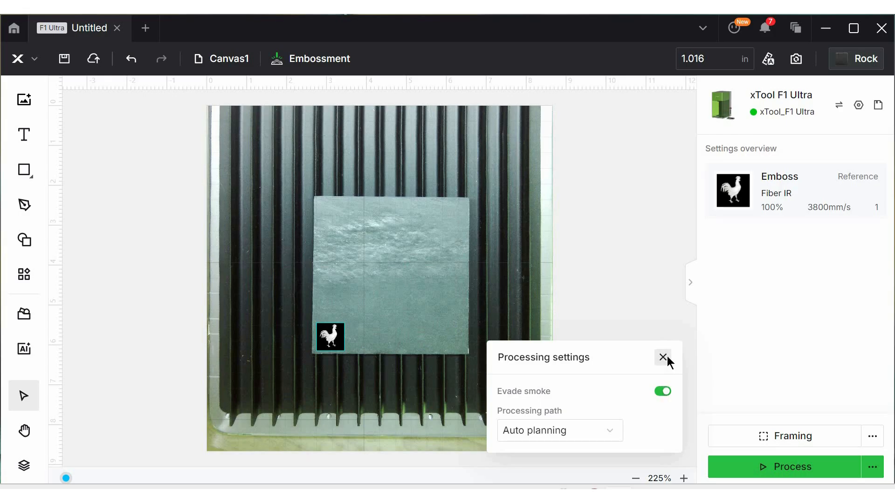
click(662, 357)
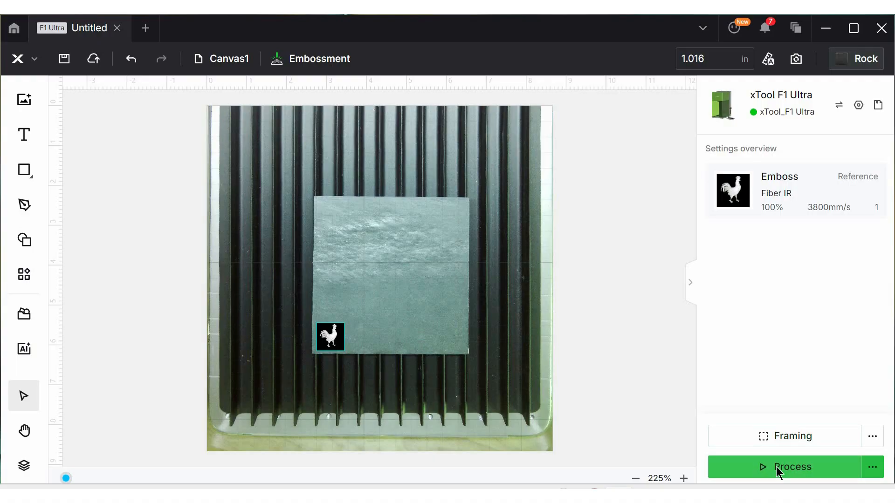
click(790, 466)
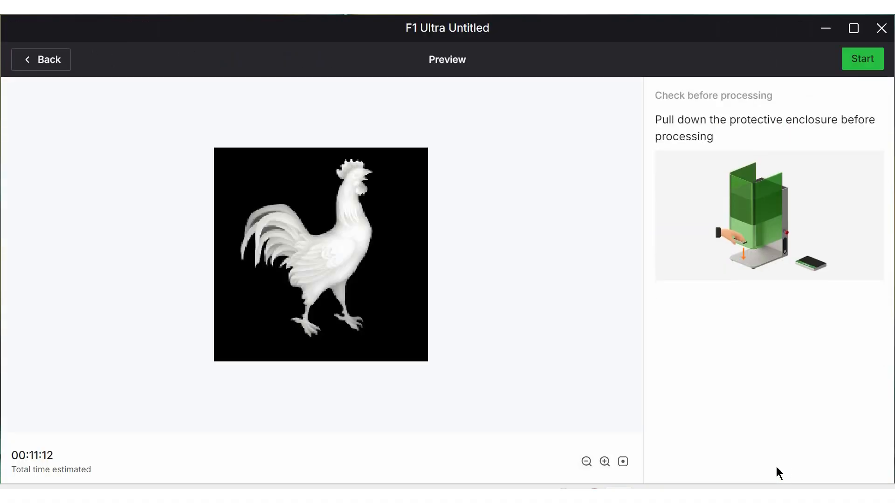
mouse_move(760, 405)
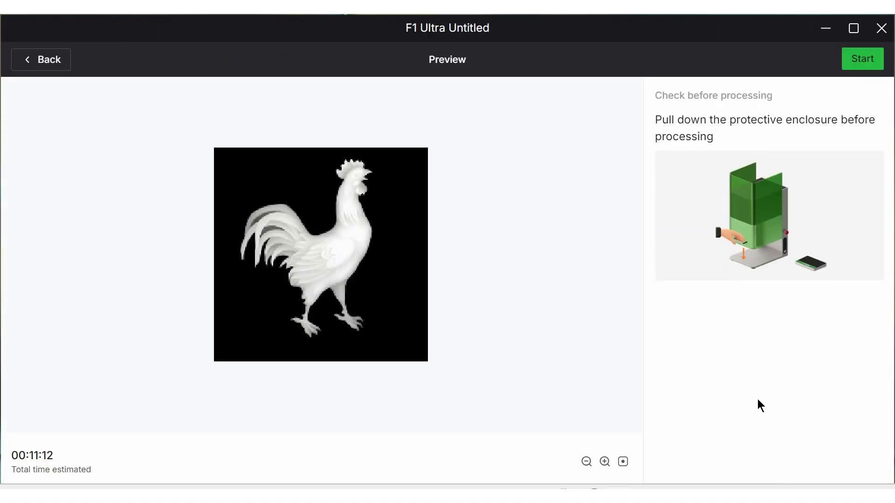
mouse_move(863, 58)
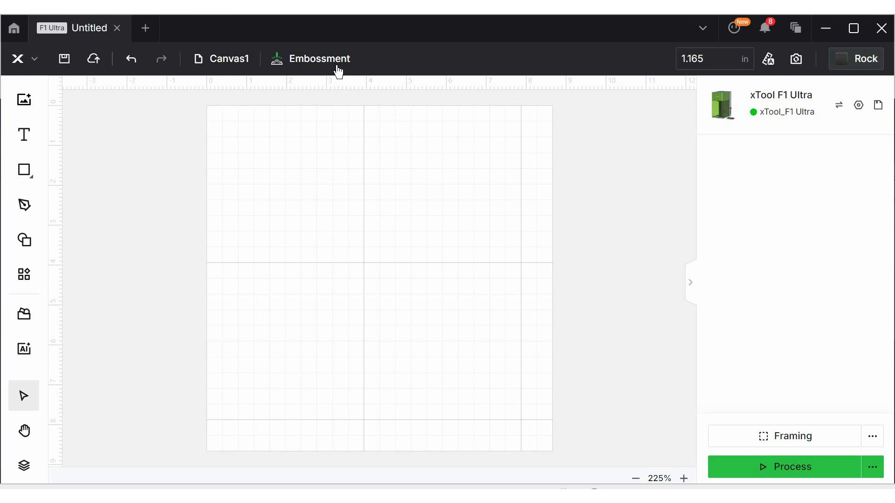
Switch to flat-surface processing and capture a camera image of the bamboo pen
click(319, 58)
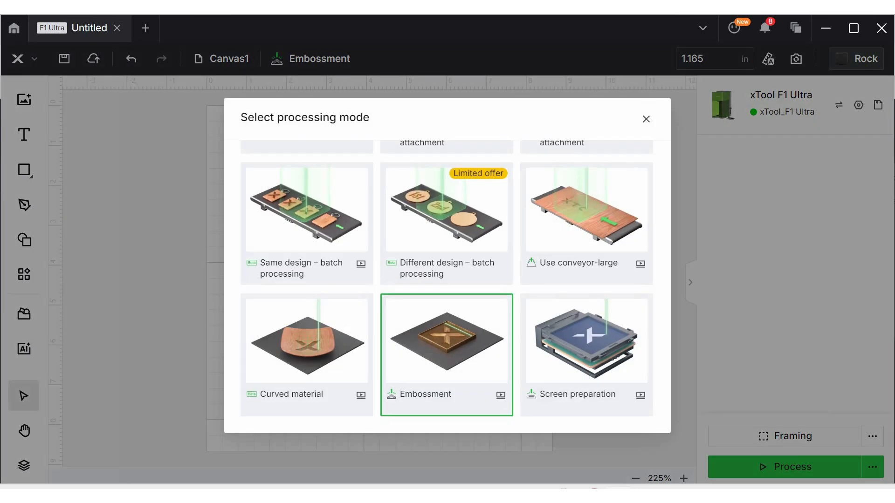
scroll(up, 3)
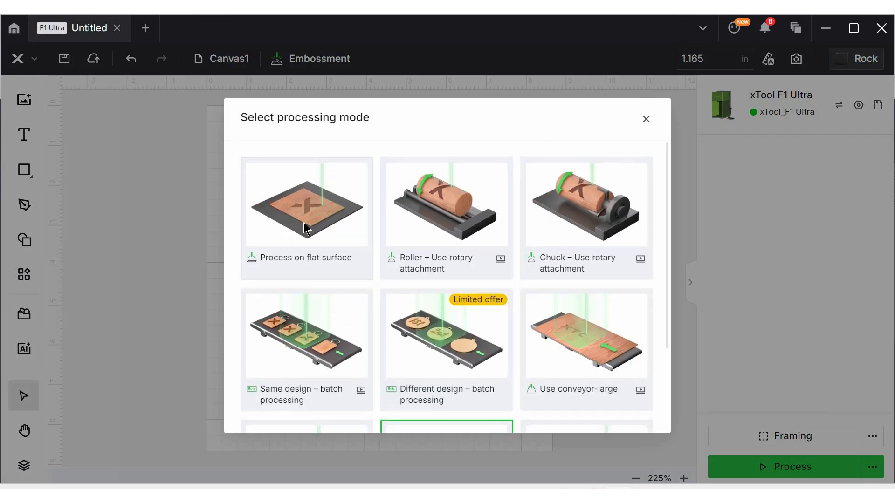
click(306, 202)
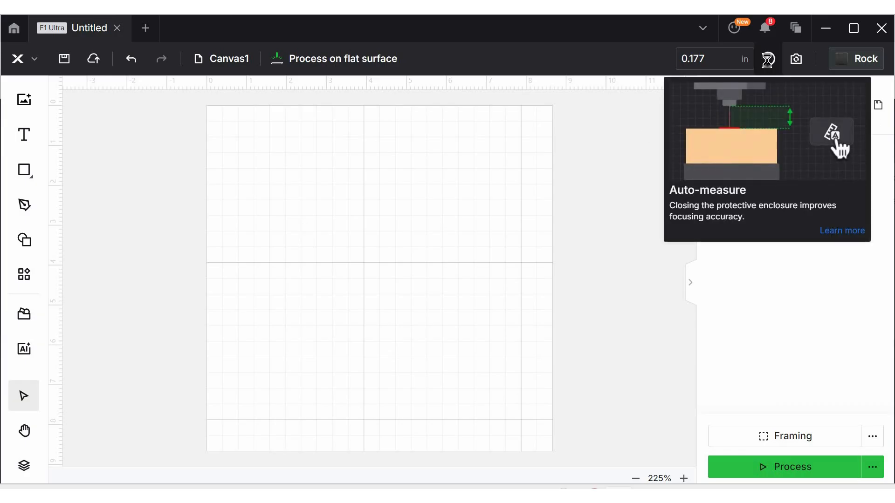
click(795, 58)
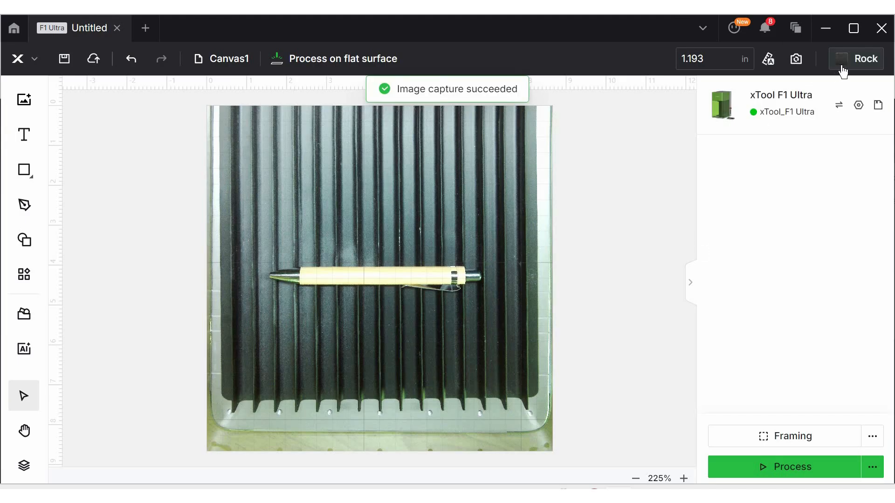
Set the material to 3mm bamboo, confirming and acknowledging the flammable warning
click(865, 57)
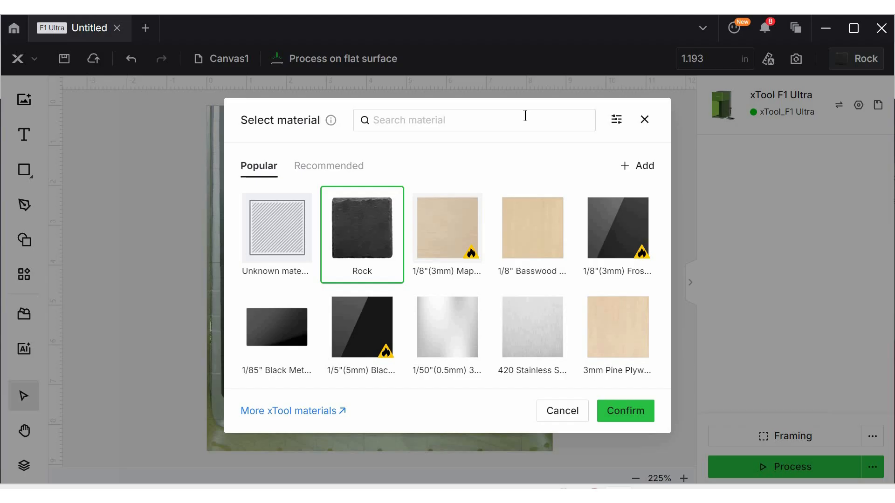
text(bamboo)
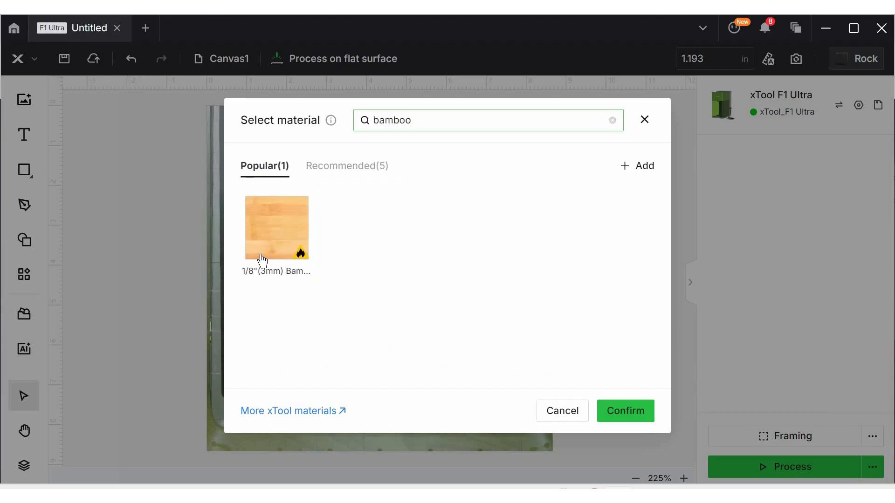
click(276, 228)
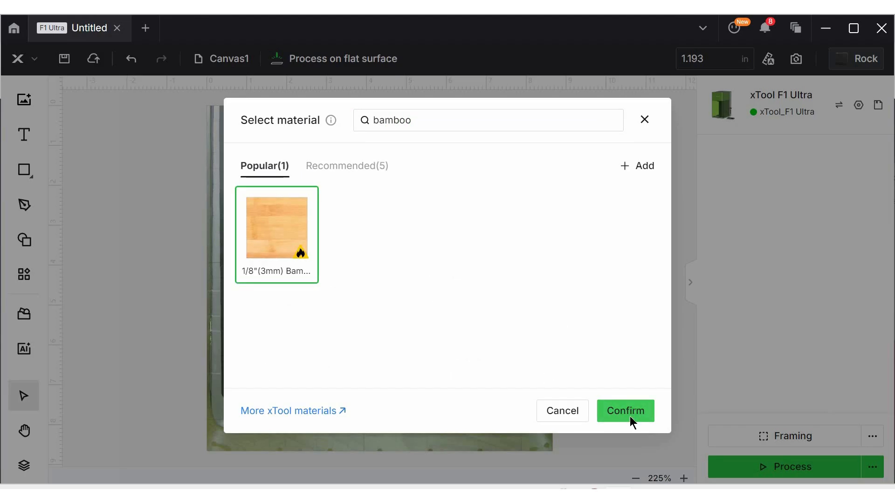
click(624, 411)
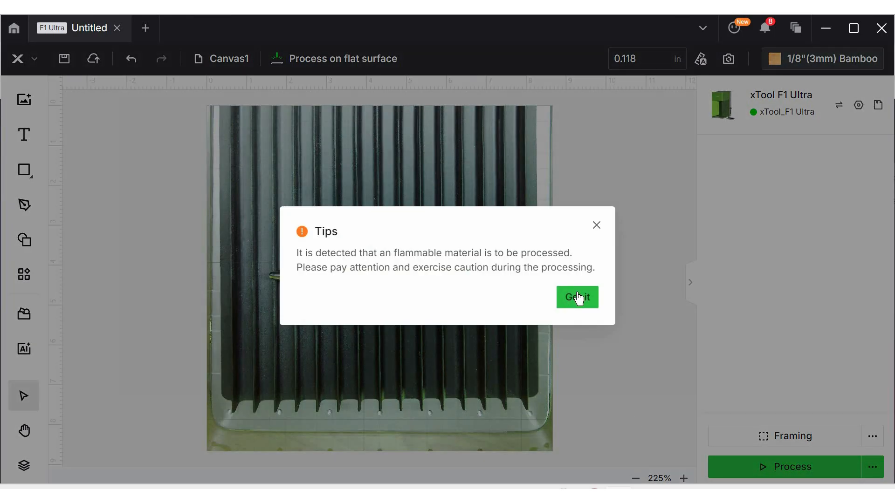
click(577, 297)
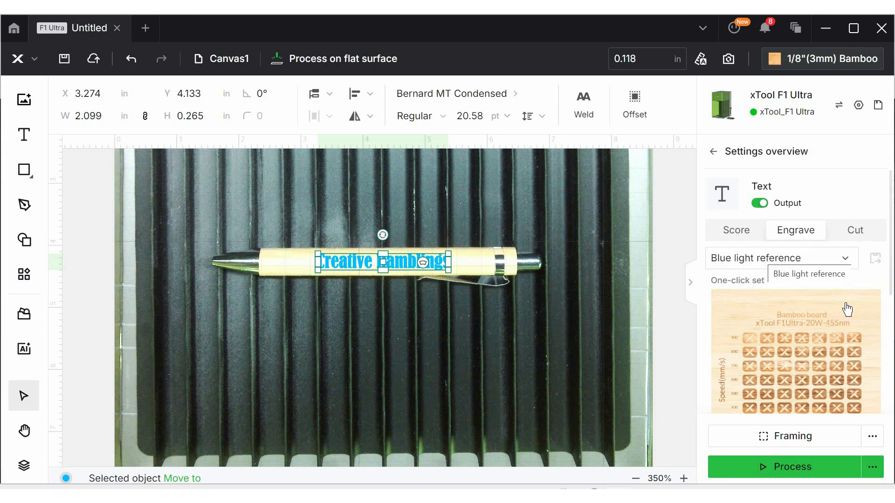
Enlarge and then close the bamboo reference settings chart
click(795, 352)
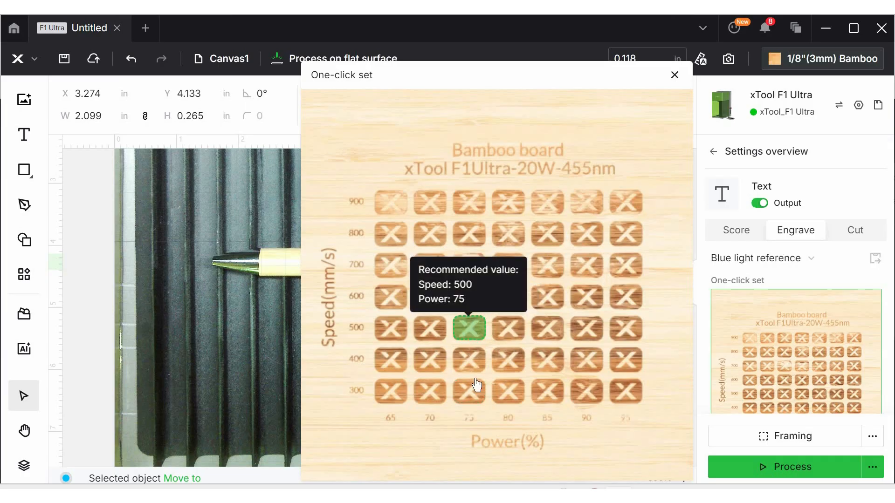
mouse_move(679, 79)
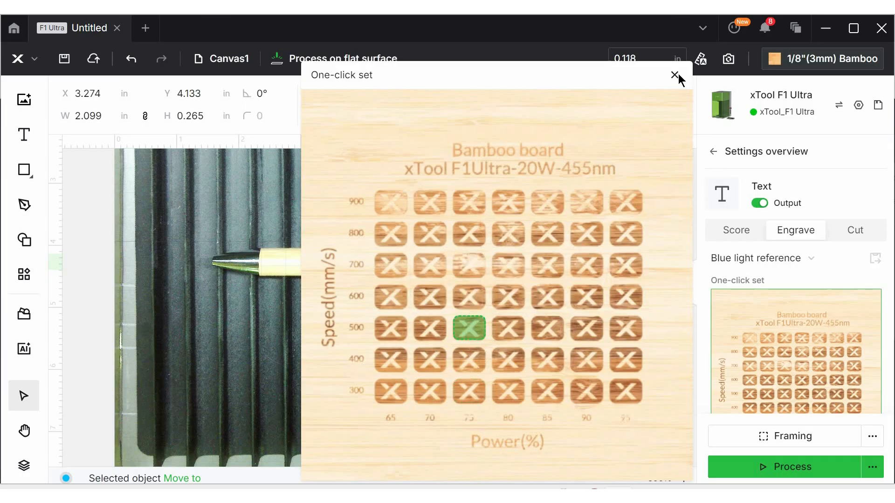
click(675, 74)
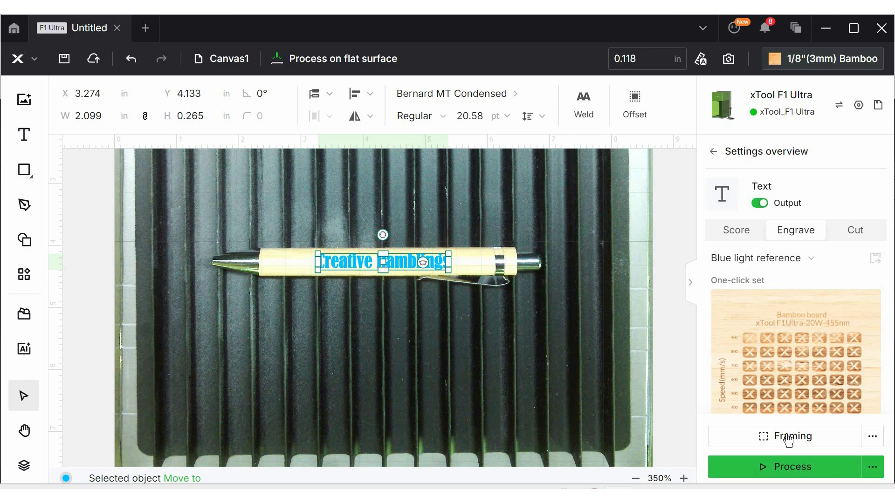
Frame the text outline on the pen, stop framing, and start the engraving job
click(790, 437)
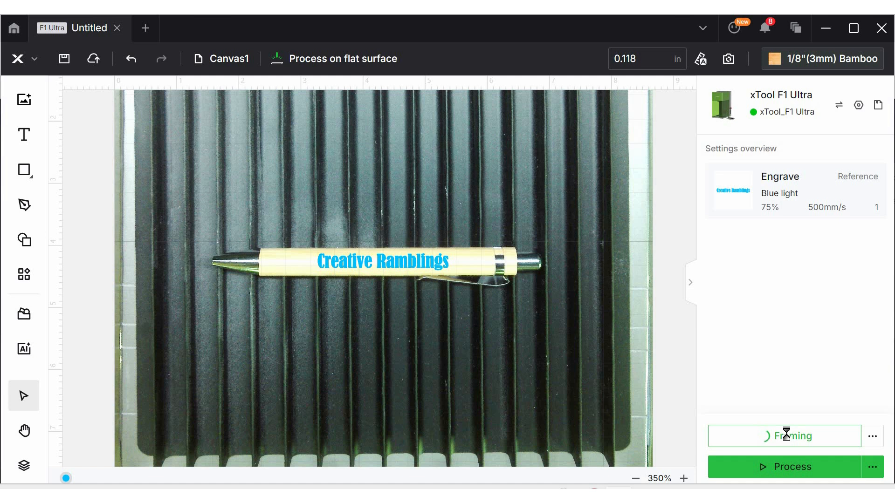
click(785, 436)
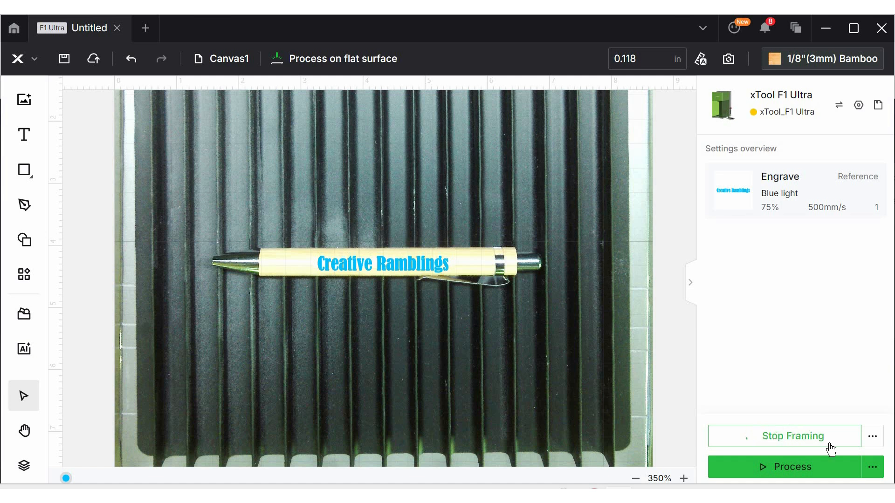
click(783, 436)
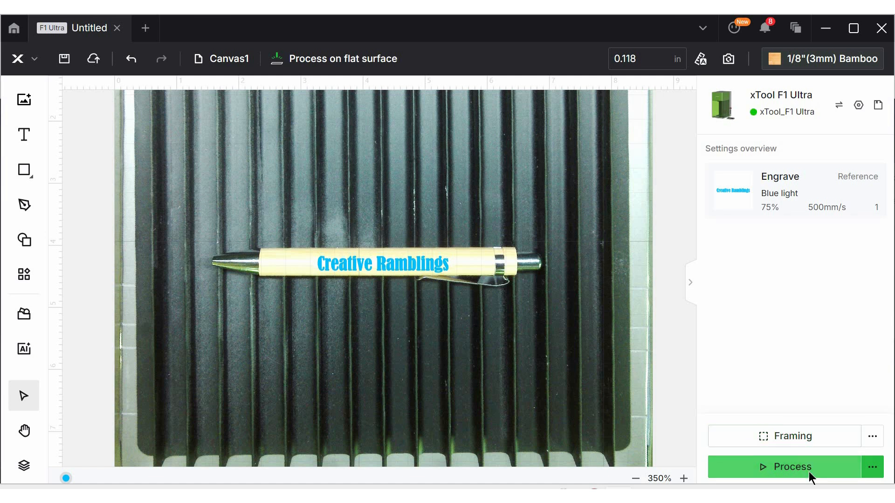
click(790, 467)
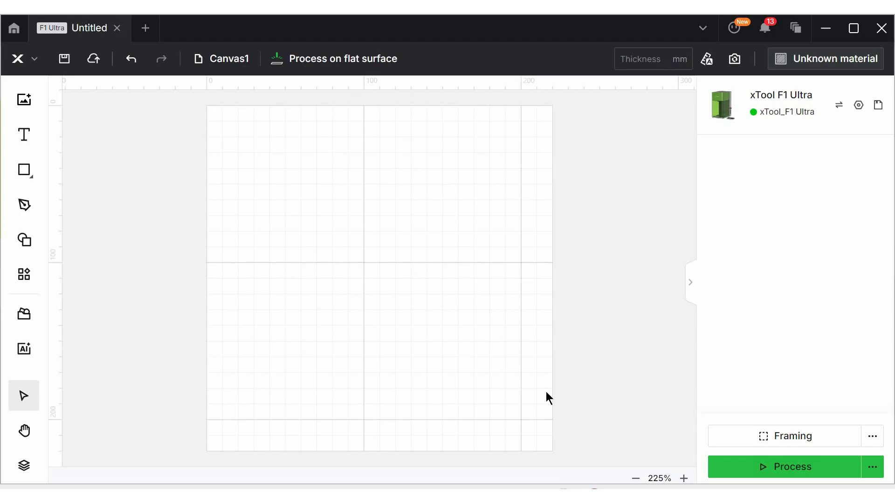
mouse_move(342, 59)
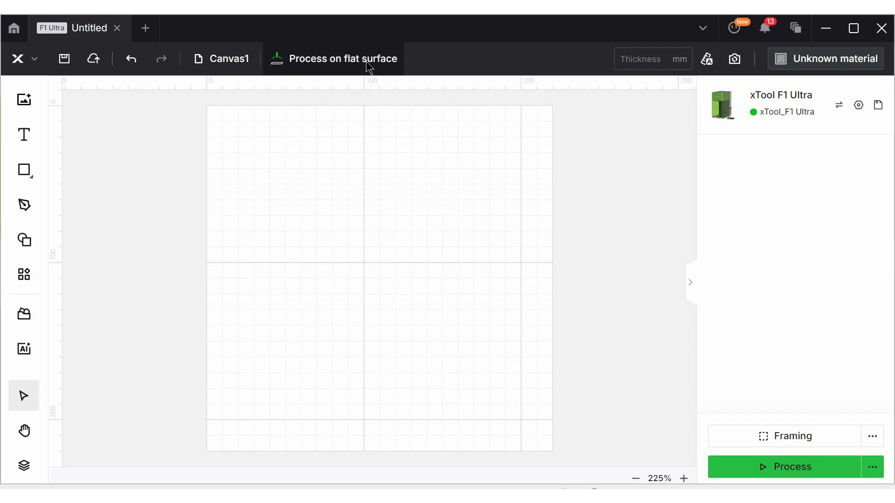
Set Chuck rotary mode with a 230 mm perimeter and auto-measure the tumbler height
click(334, 58)
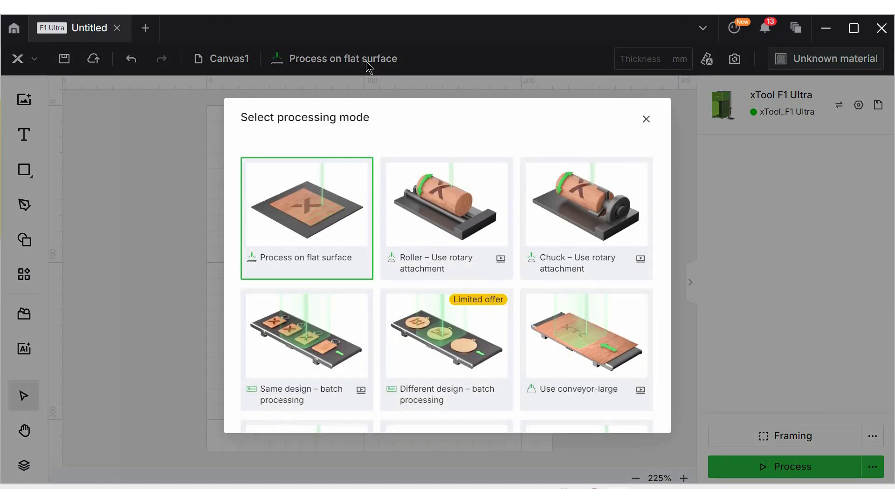
mouse_move(629, 197)
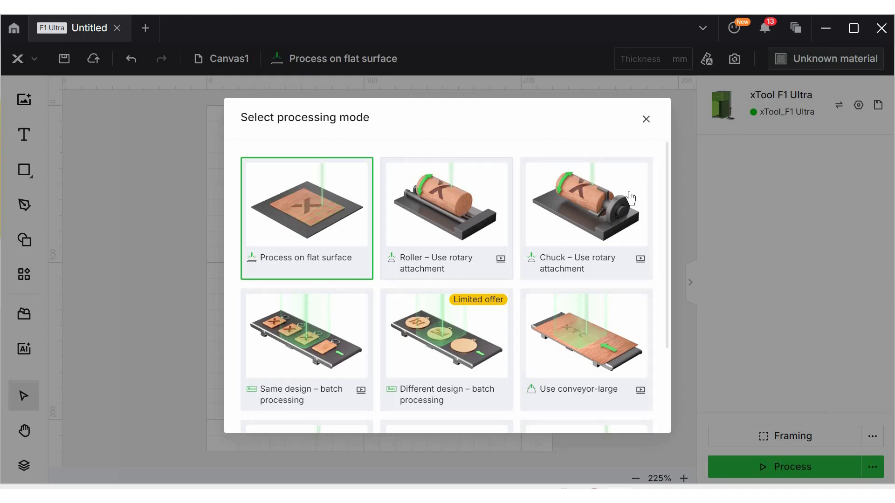
mouse_move(601, 195)
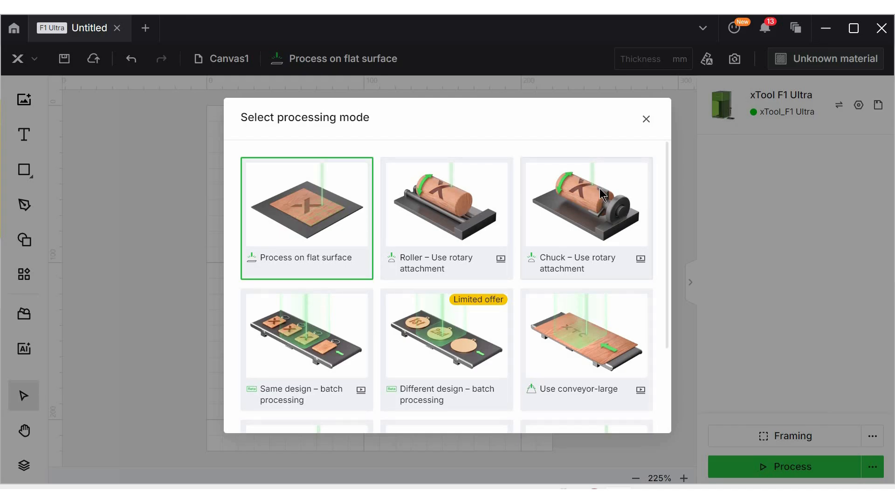
click(585, 202)
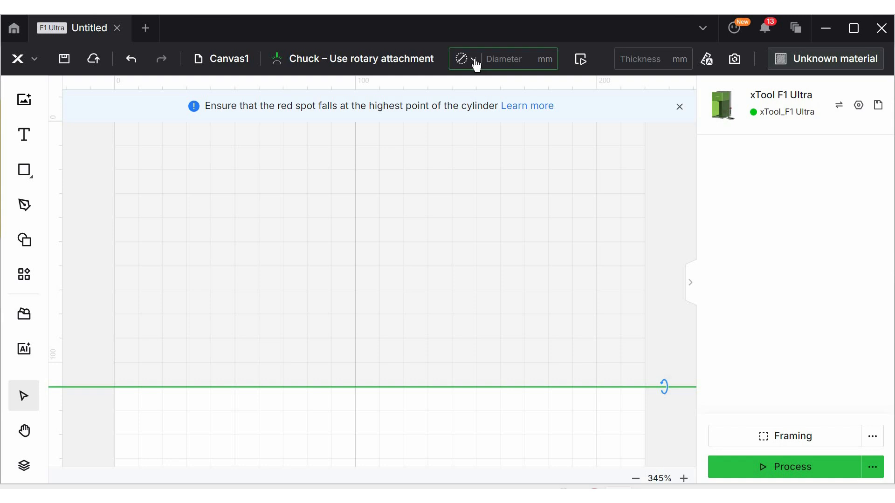
click(470, 58)
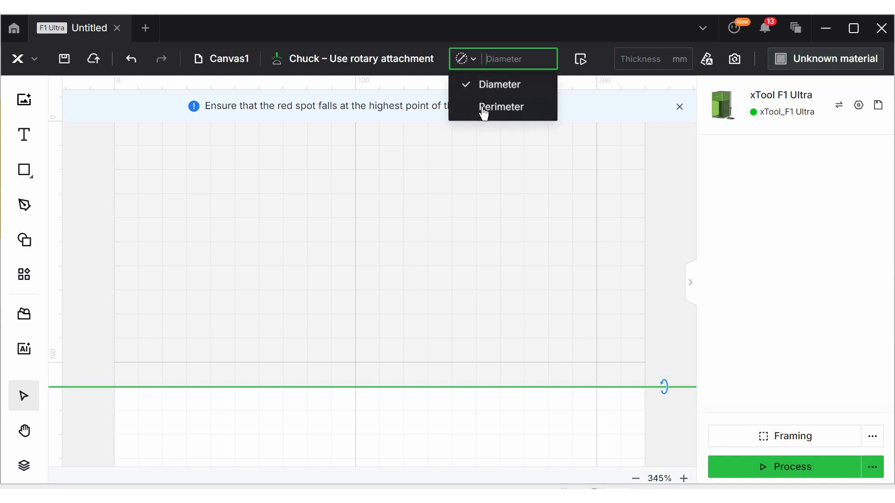
click(501, 106)
text(230)
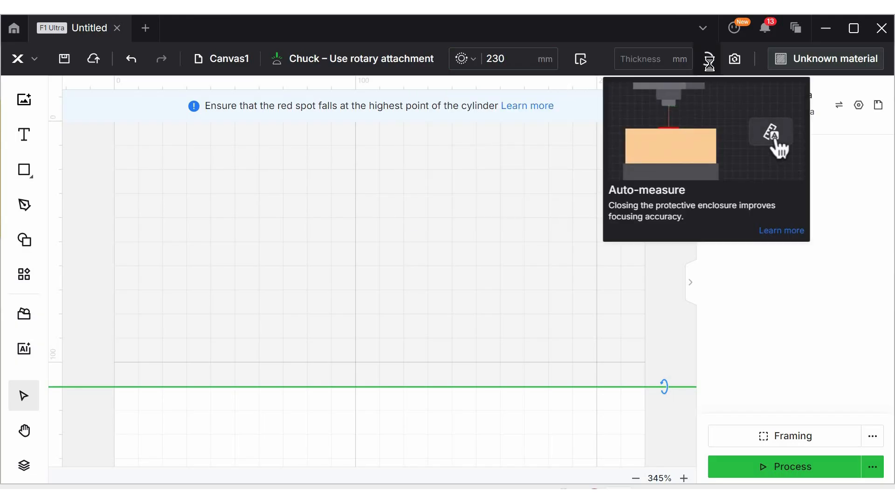
click(734, 59)
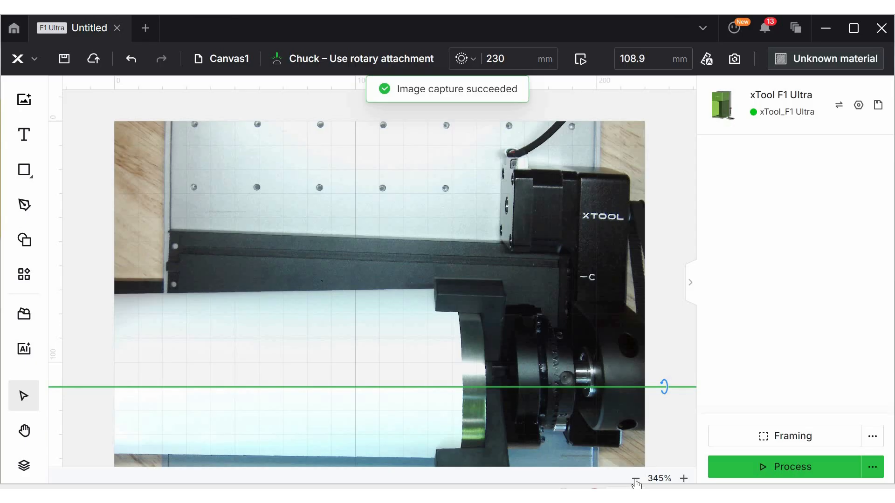
Zoom the canvas out twice to see the whole tumbler capture
click(634, 478)
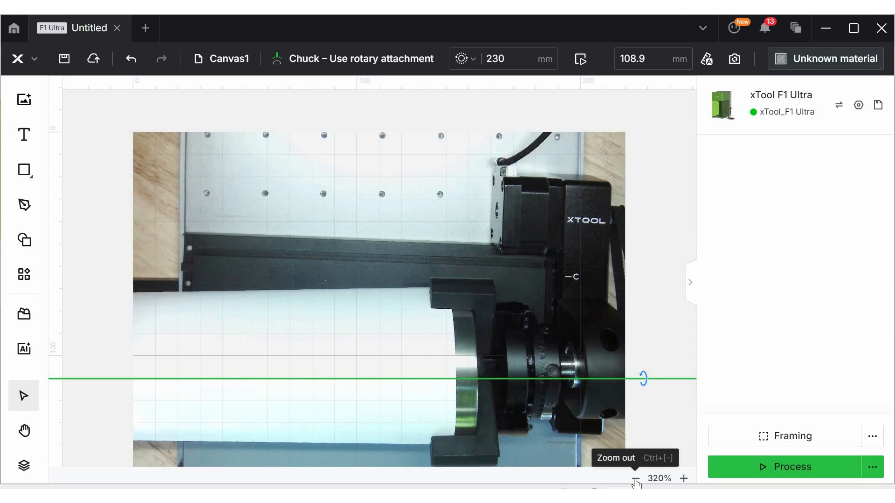
click(634, 478)
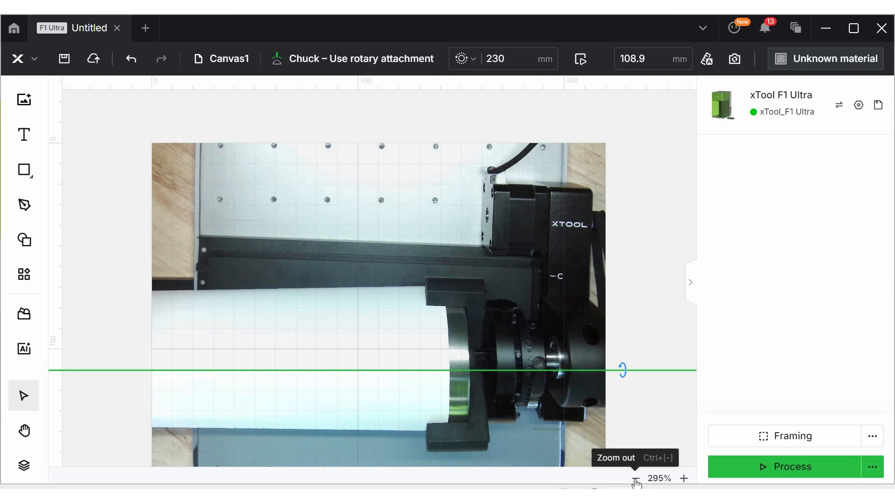
mouse_move(27, 101)
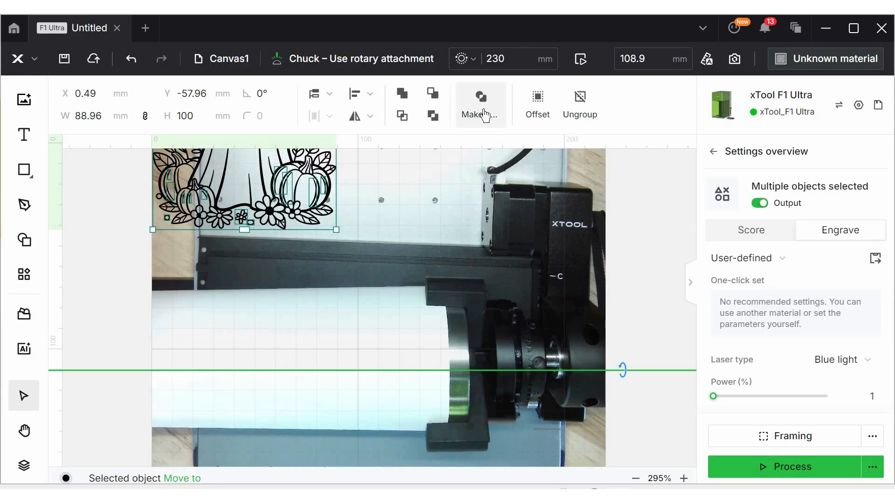
Merge the witch-ghost pieces into one compound path and lay it rotated 90° on the tumbler
click(480, 104)
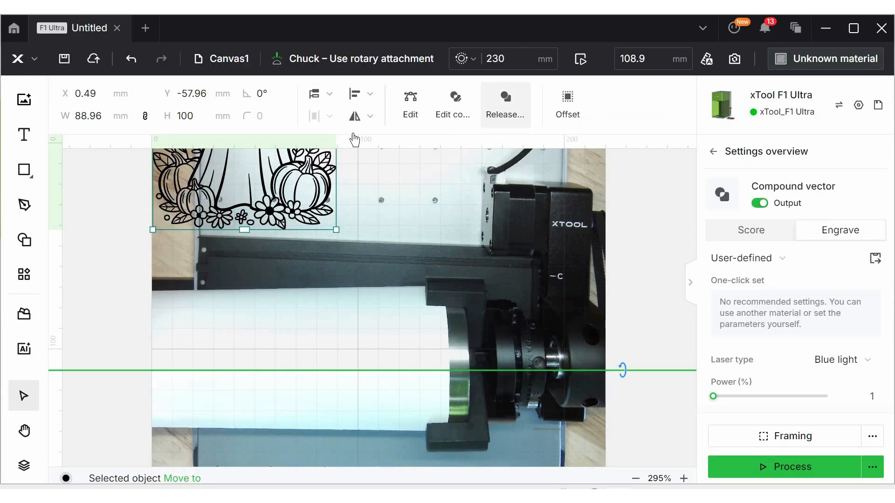
mouse_move(504, 104)
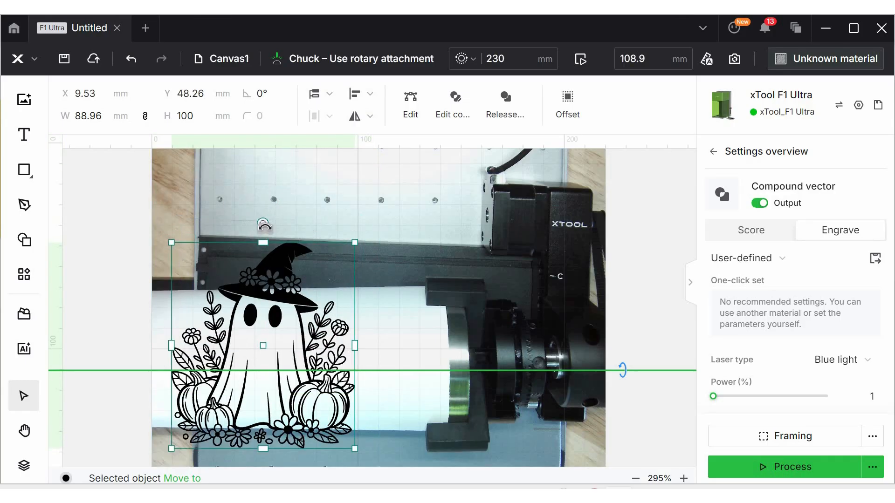
mouse_move(442, 352)
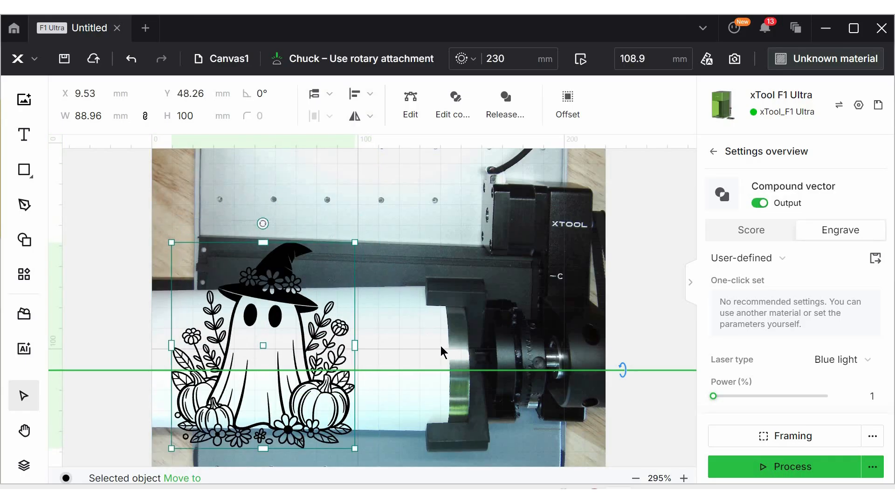
click(825, 58)
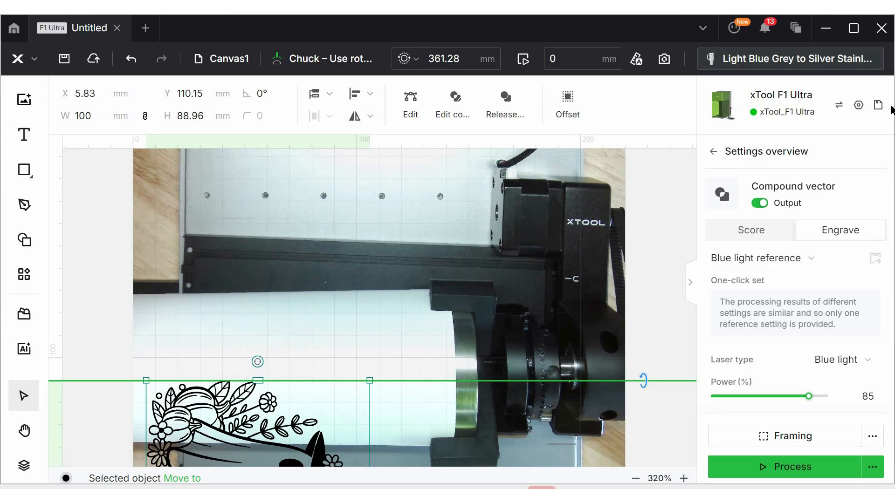
mouse_move(865, 274)
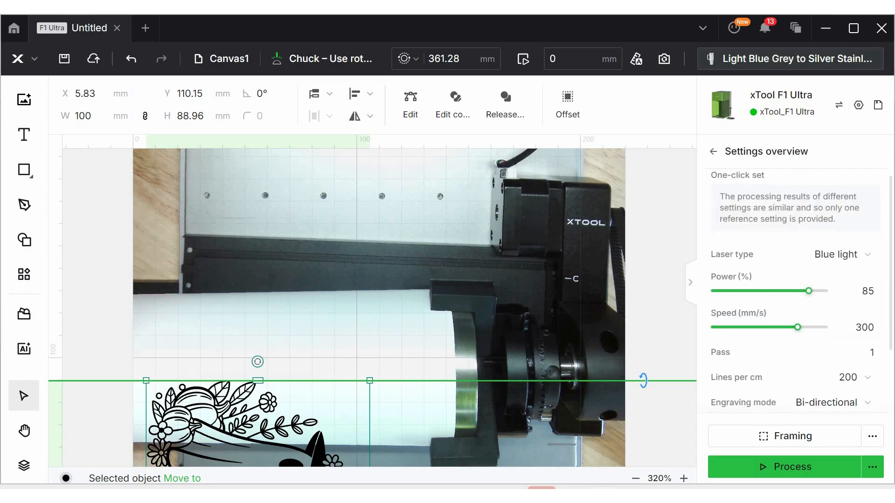
Send the tumbler engraving job (85% power, 300 mm/s) to the Process preview
scroll(up, 3)
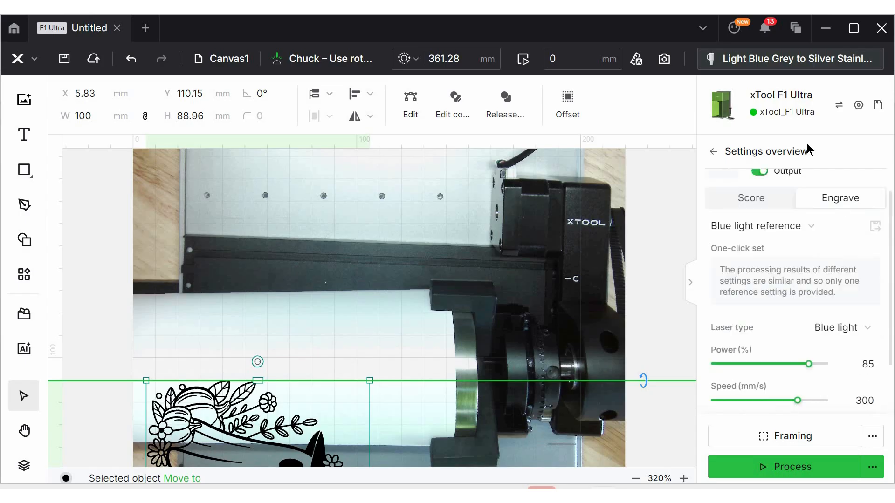
mouse_move(799, 246)
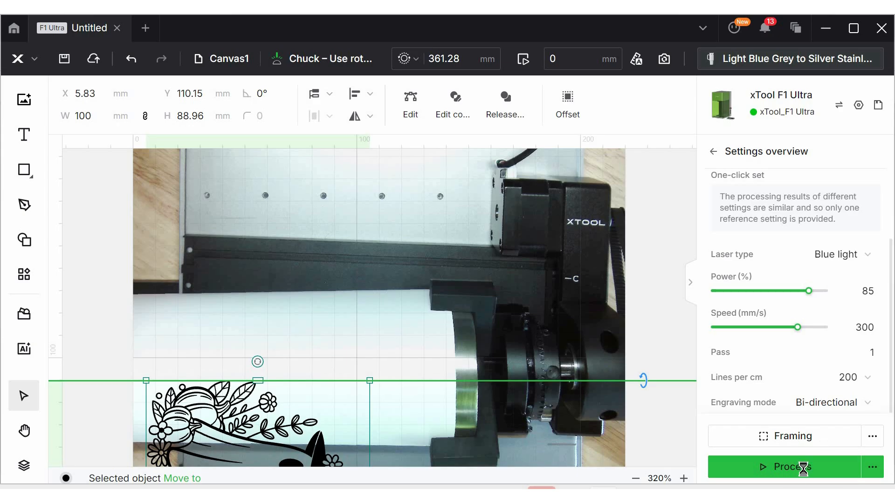
click(791, 467)
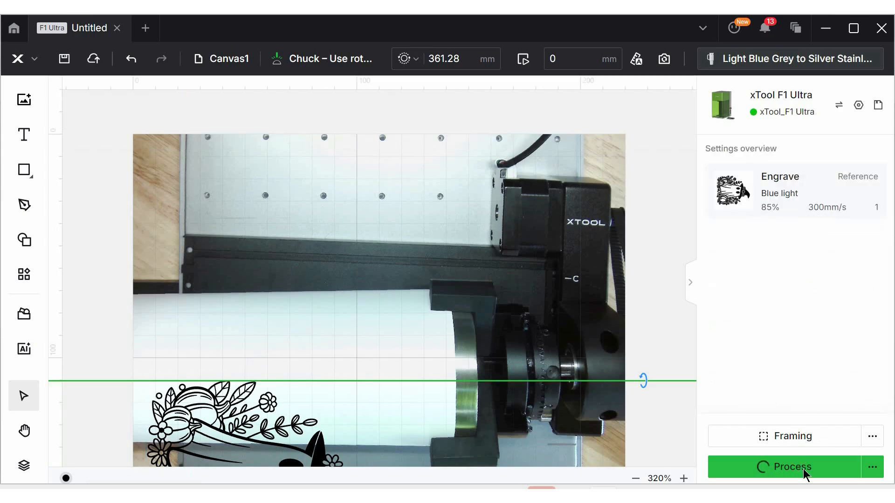
click(791, 466)
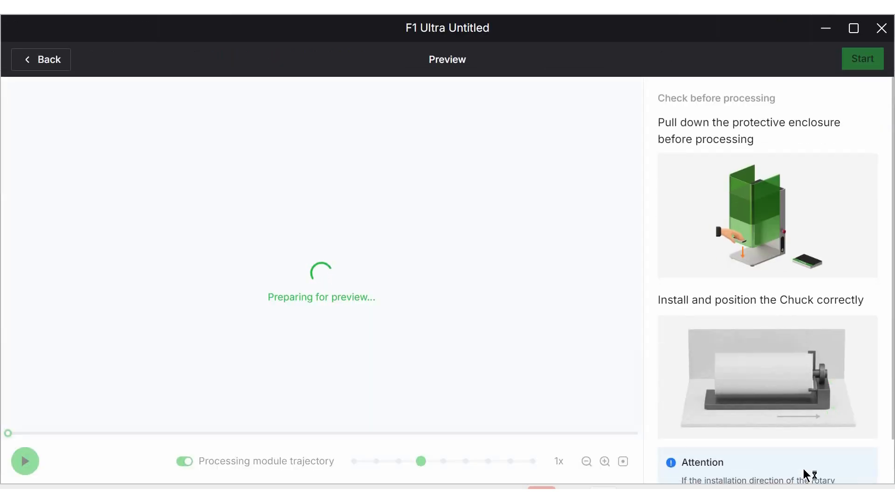